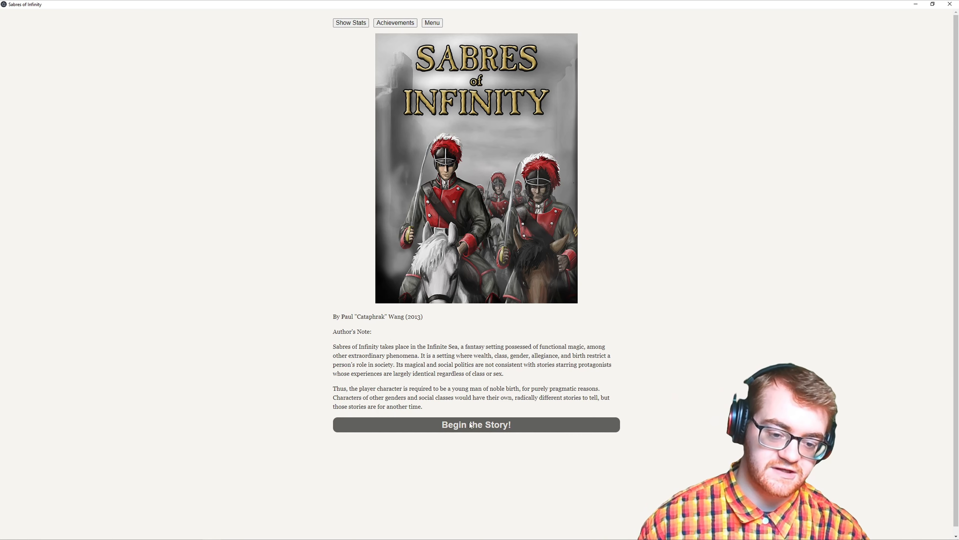
- Begin the story and bring up the game's options menu
left_click(471, 425)
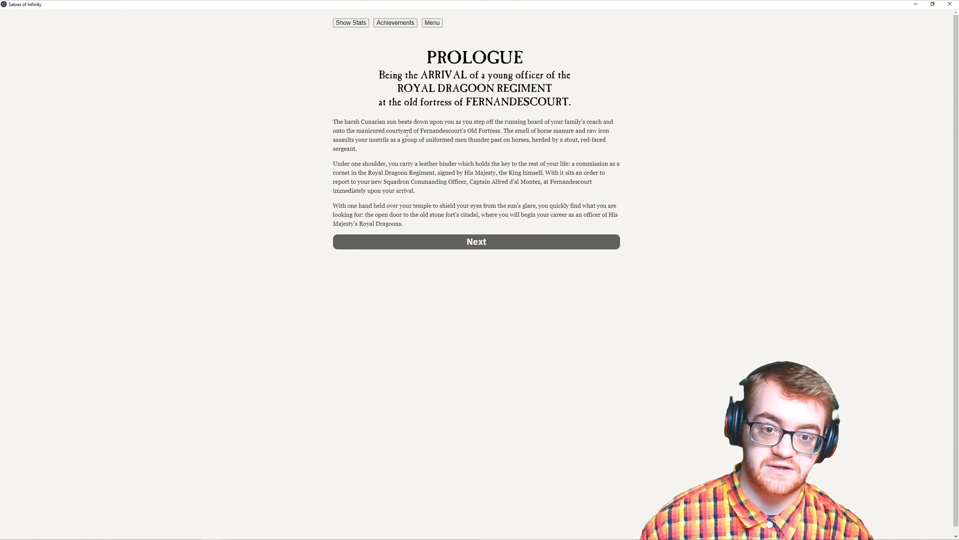
left_click(432, 23)
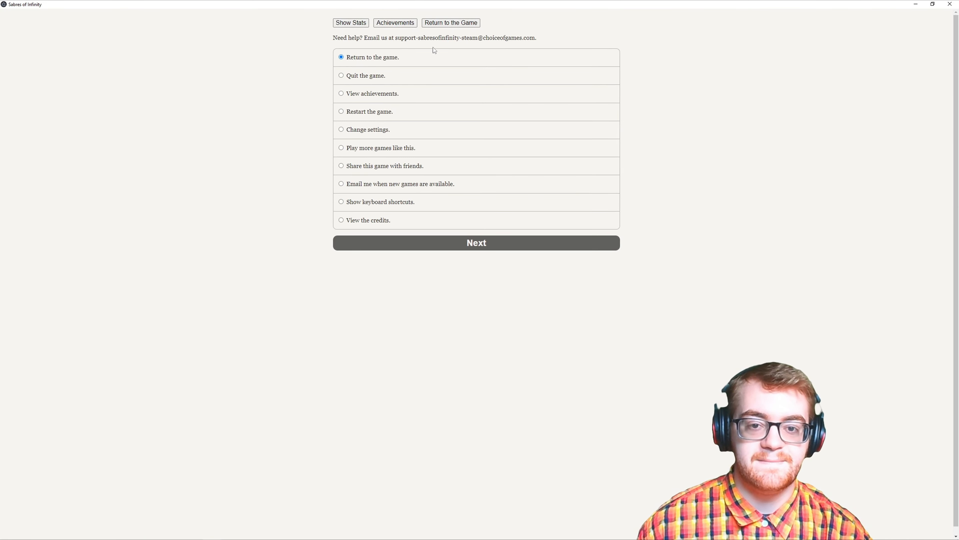
mouse_move(401, 101)
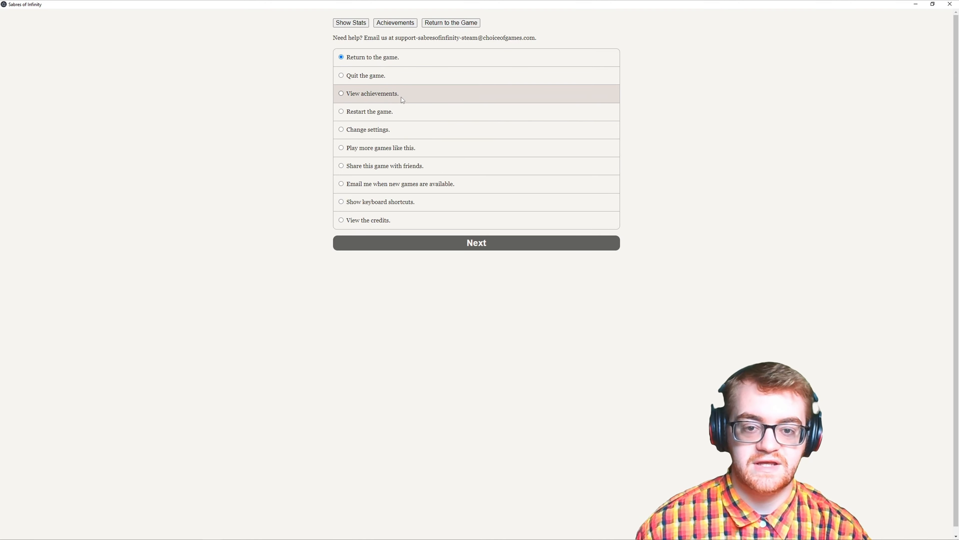
mouse_move(406, 146)
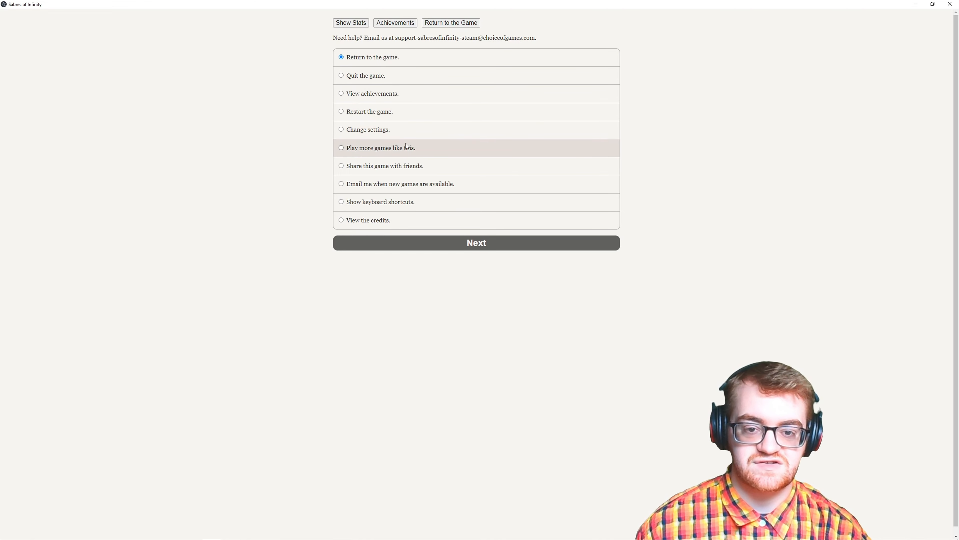
mouse_move(425, 173)
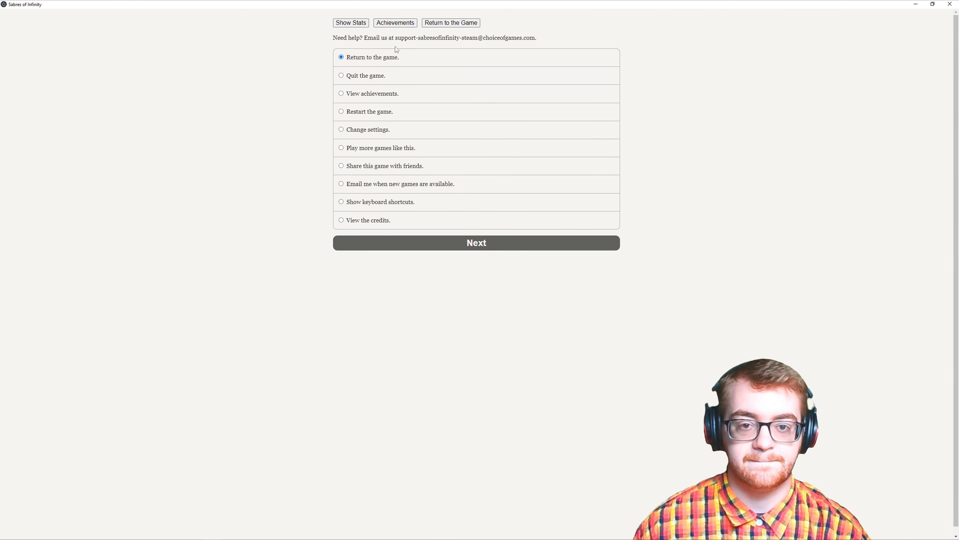
- Return to the game from the options menu, back to the Prologue page
left_click(477, 243)
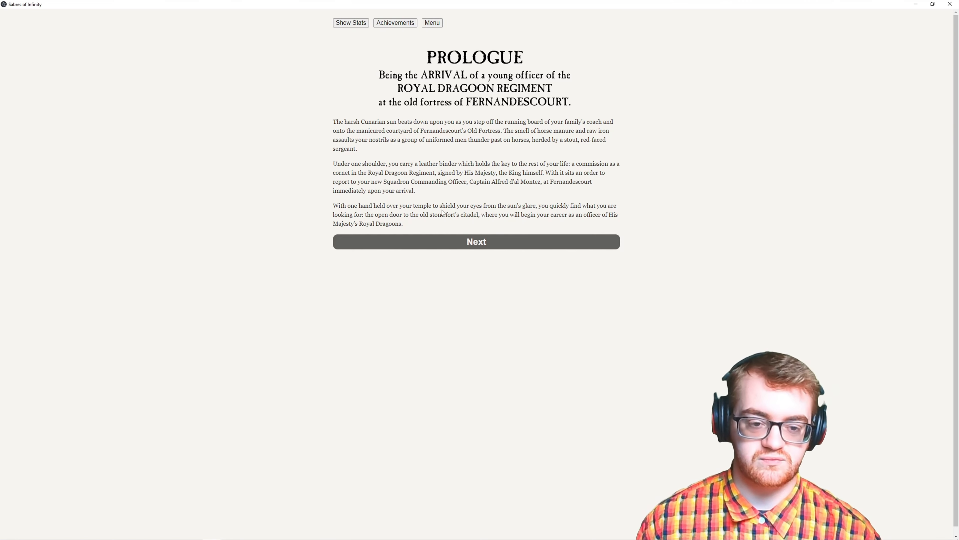
mouse_move(370, 239)
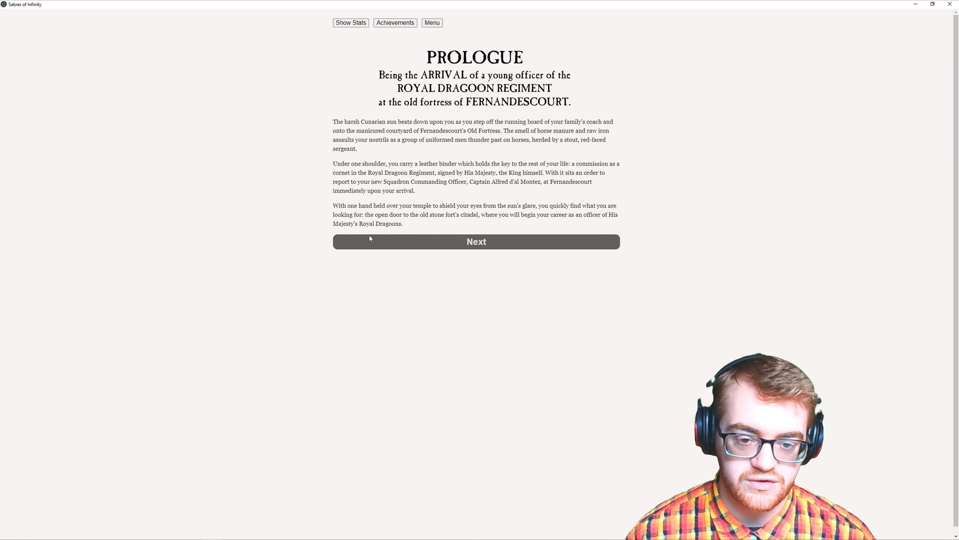
- Continue past the Prologue opening to the passage about entering the citadel amid war news
left_click(477, 242)
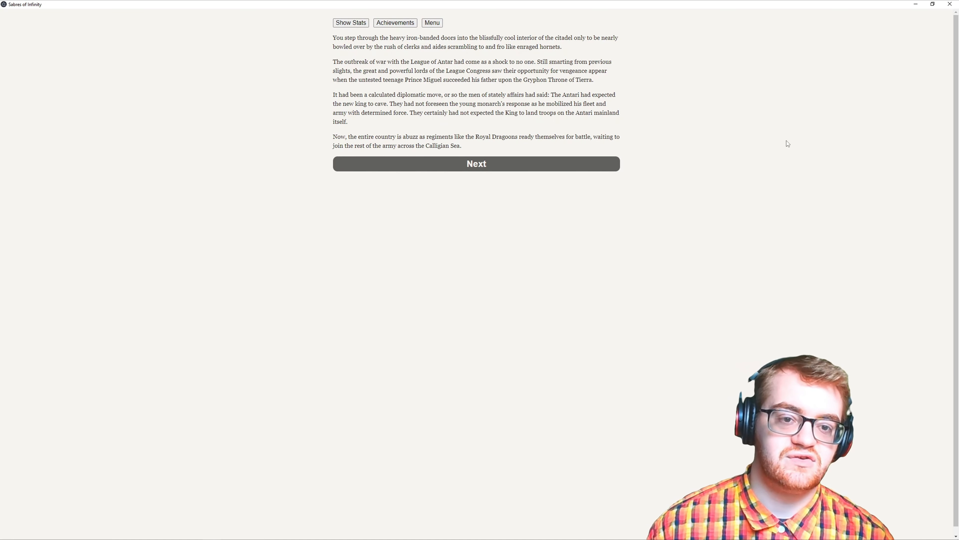
mouse_move(779, 147)
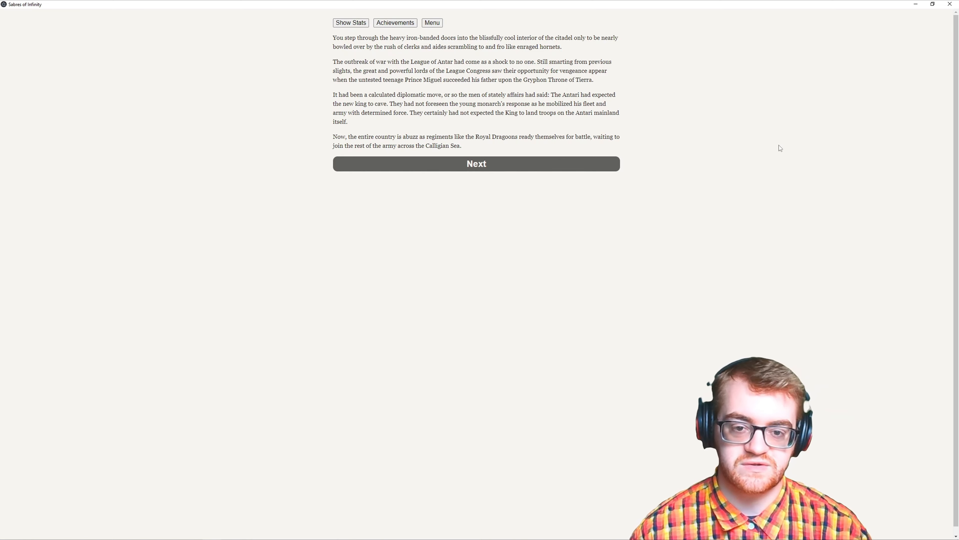
mouse_move(452, 171)
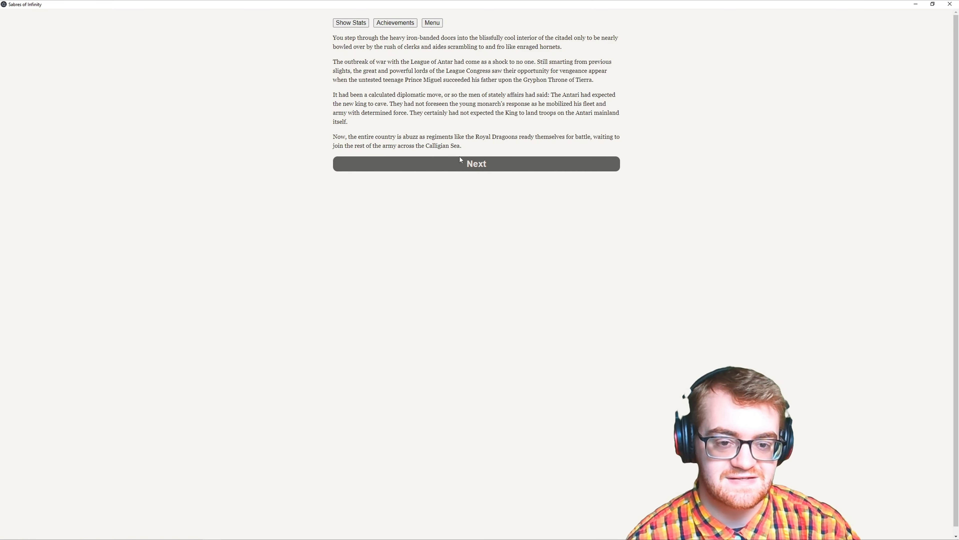
- Continue to the central chamber scene with the report-in, observe, or seek-advice choice
left_click(477, 163)
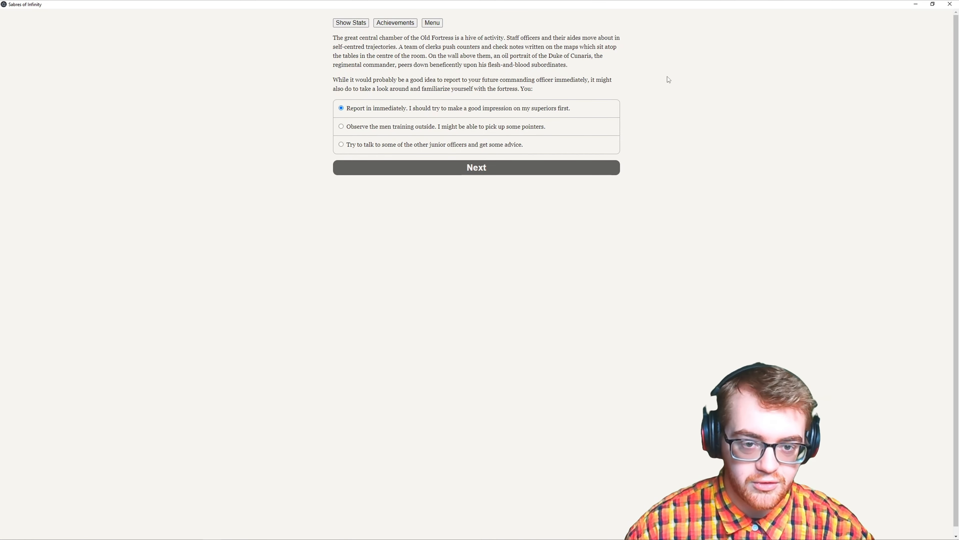
mouse_move(495, 122)
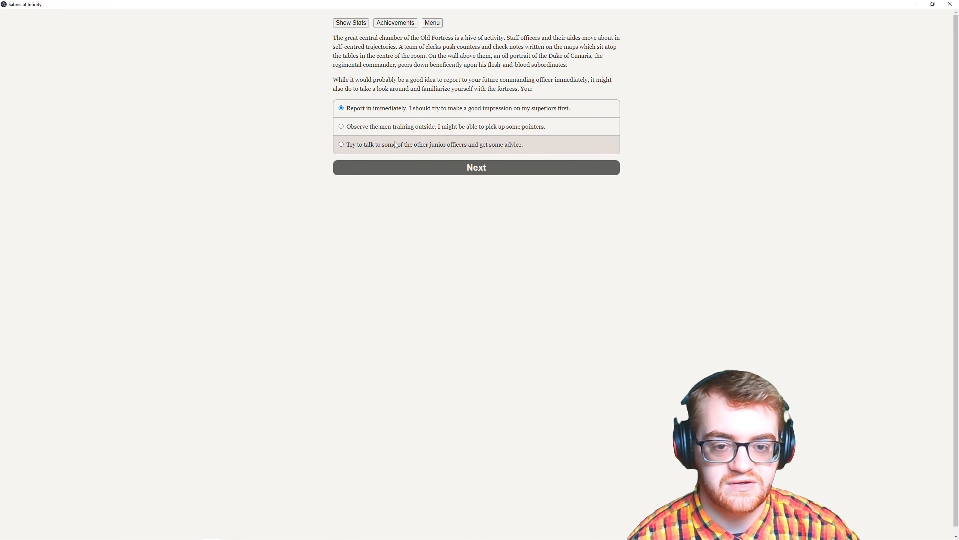
mouse_move(421, 164)
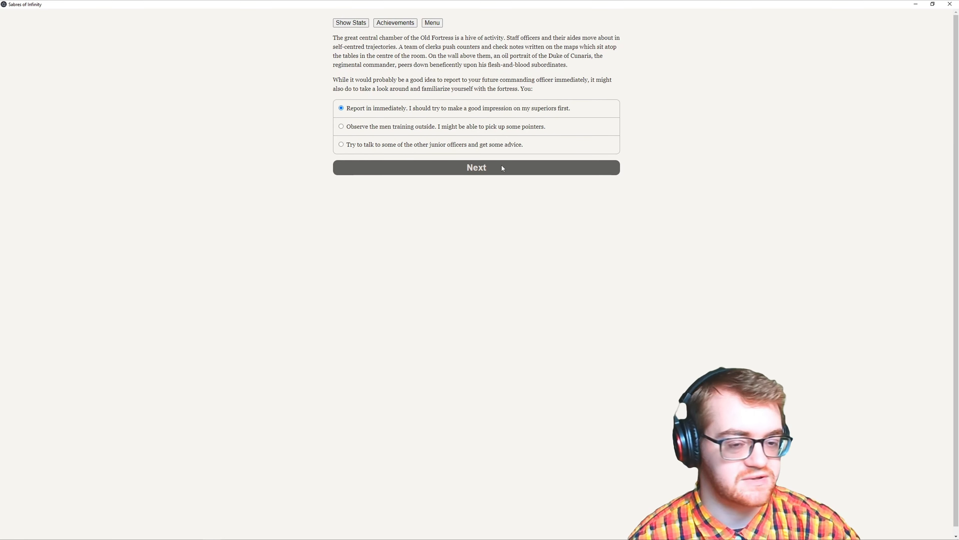
- Choose to report in immediately and arrive in Captain Montez's office
left_click(502, 167)
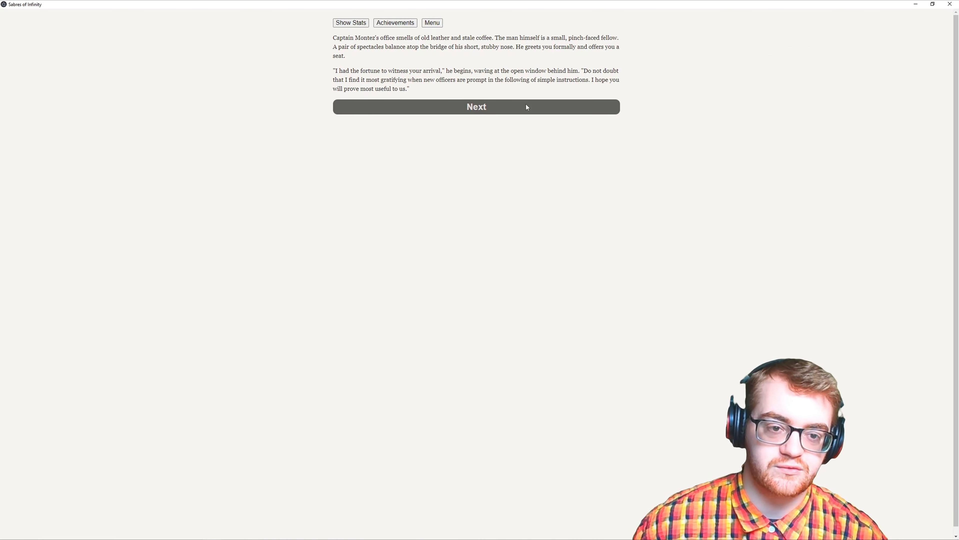
- Name the character Alaric, pick a family name, and reach the home-region question
left_click(477, 107)
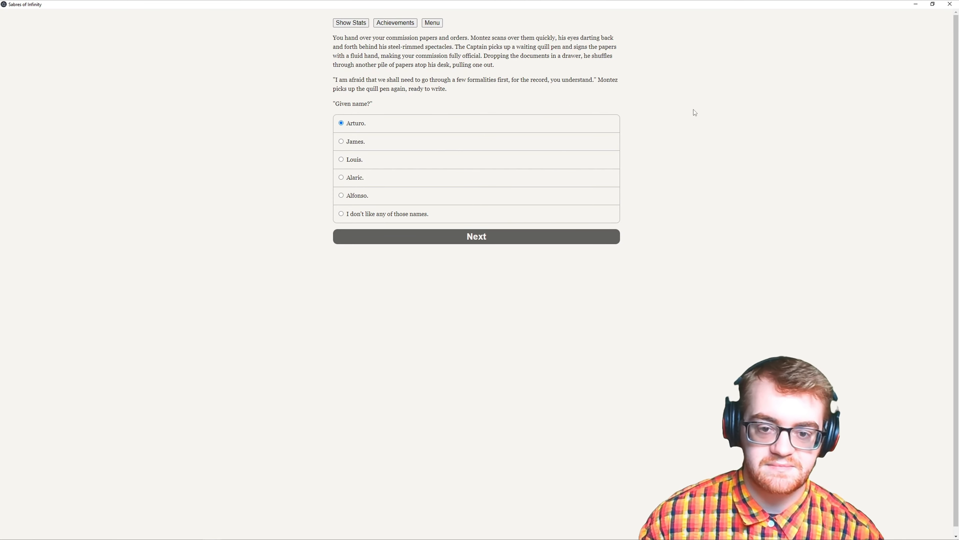
mouse_move(378, 169)
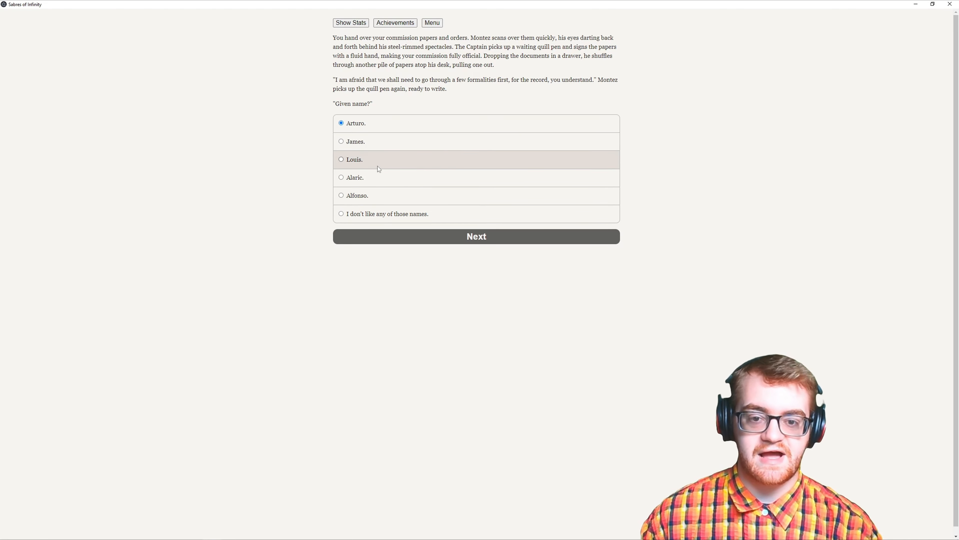
left_click(356, 178)
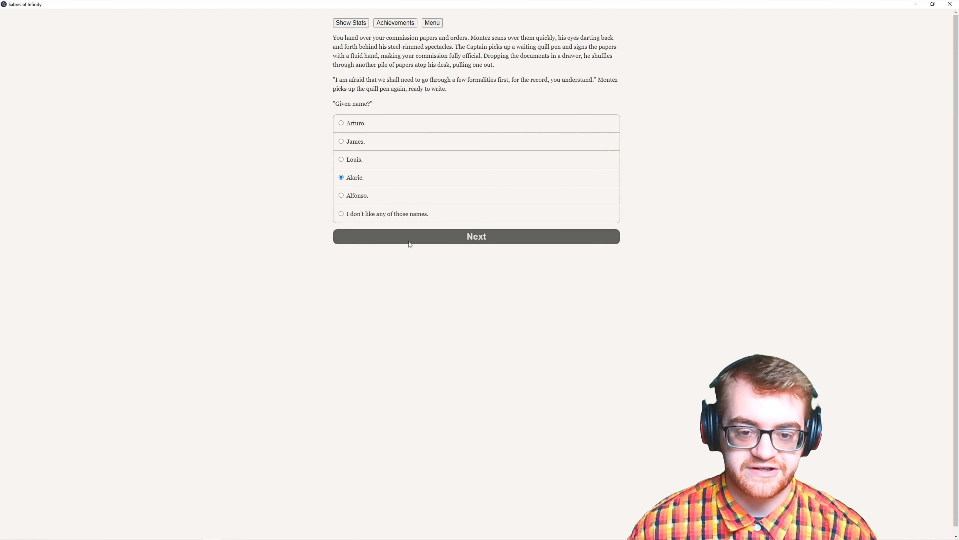
left_click(477, 236)
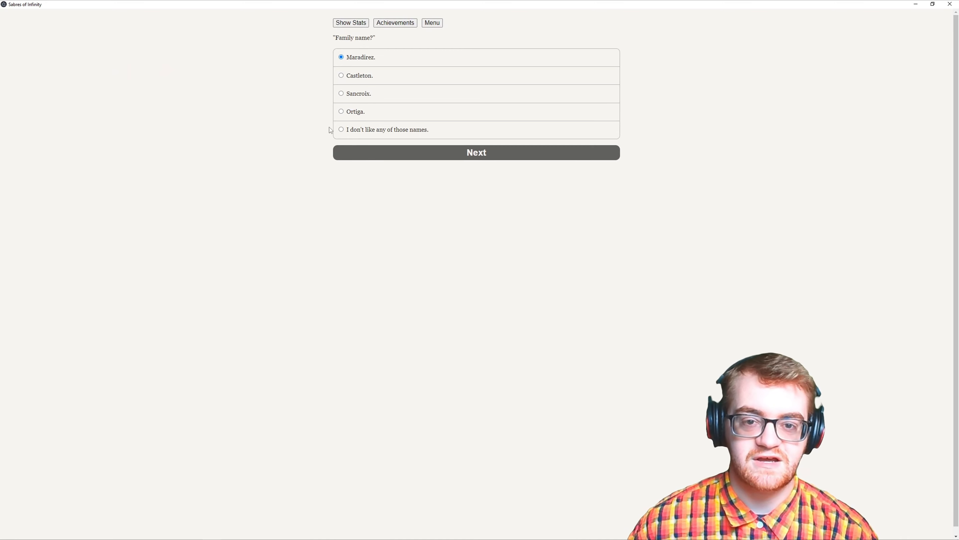
mouse_move(392, 98)
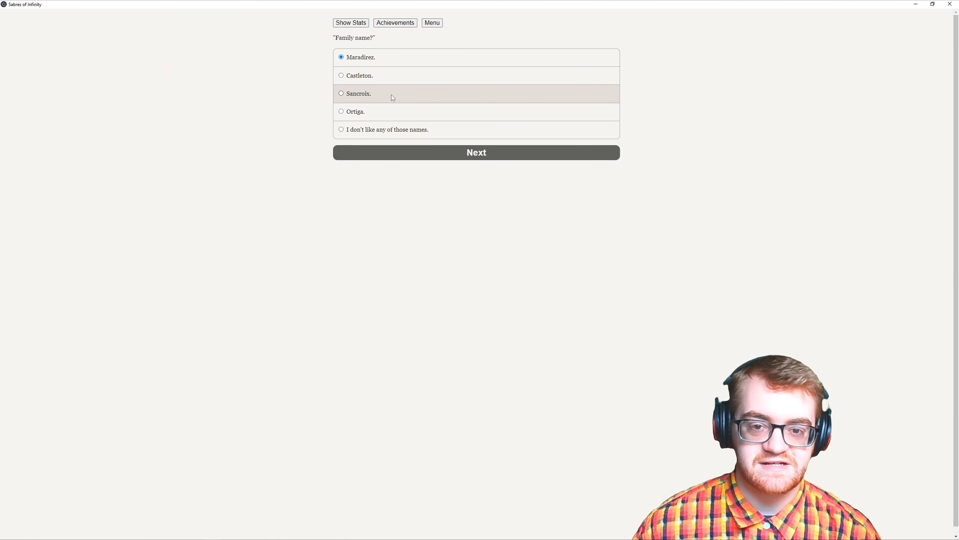
left_click(476, 153)
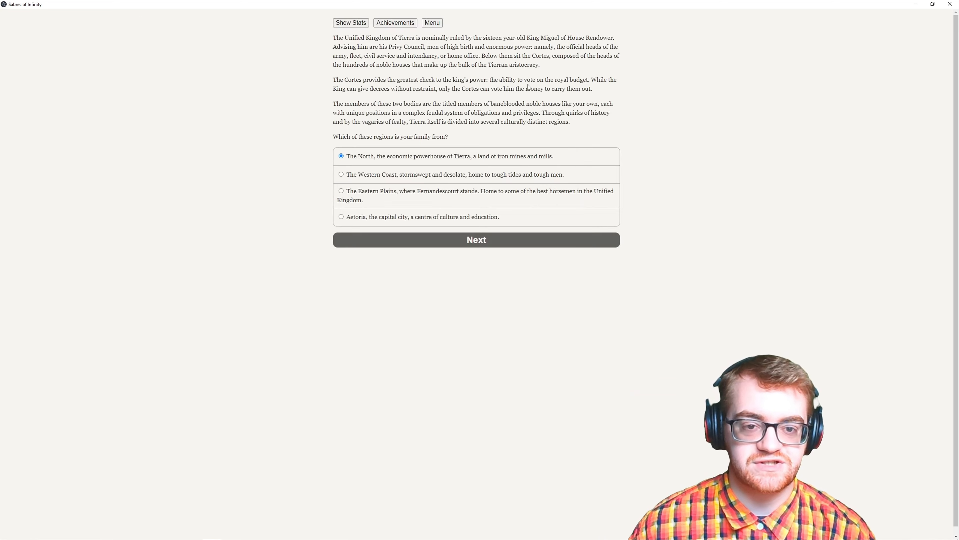
mouse_move(670, 102)
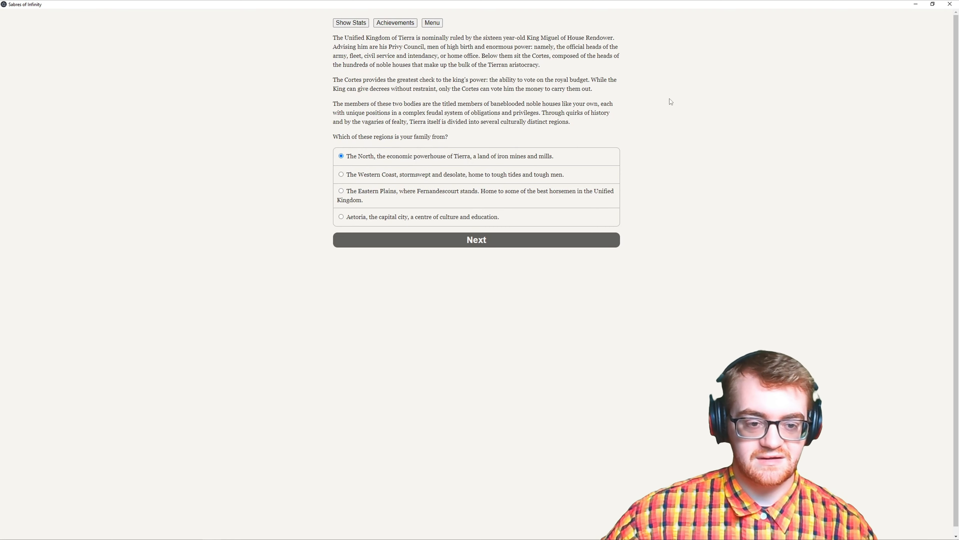
- Select the Eastern Plains, where Fernandescourt stands, as the family's home region
left_click(341, 191)
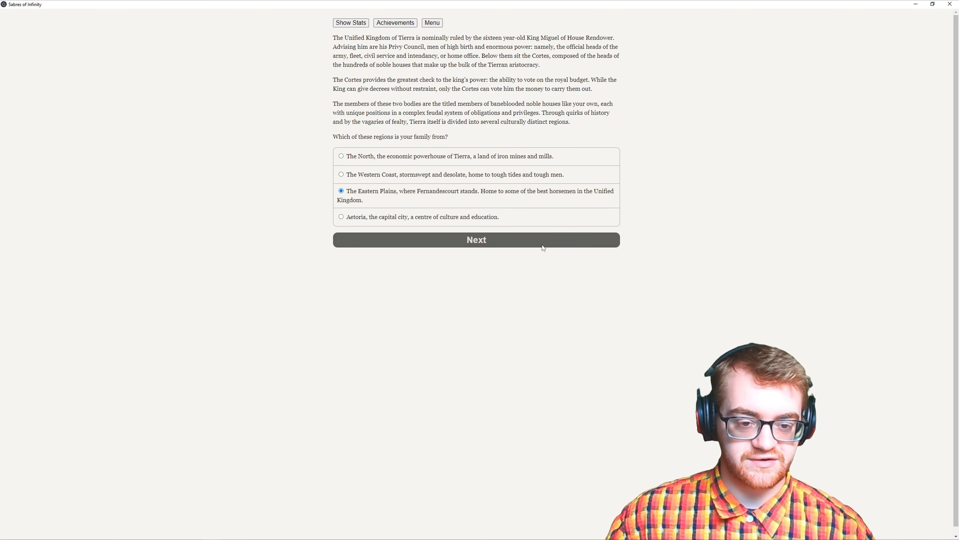
- Confirm the Eastern Plains origin and continue past the Duchy of Cunaris story to the Bane page
left_click(477, 240)
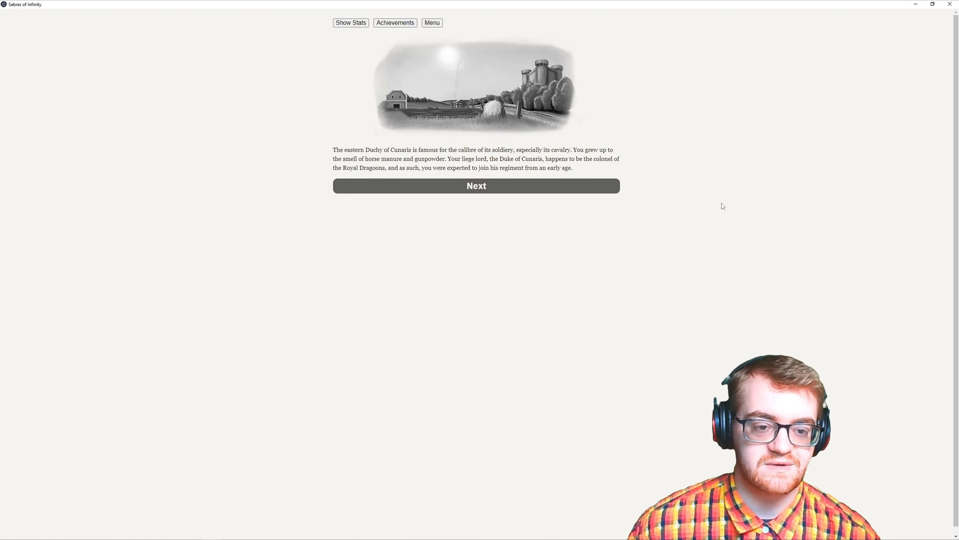
left_click(476, 186)
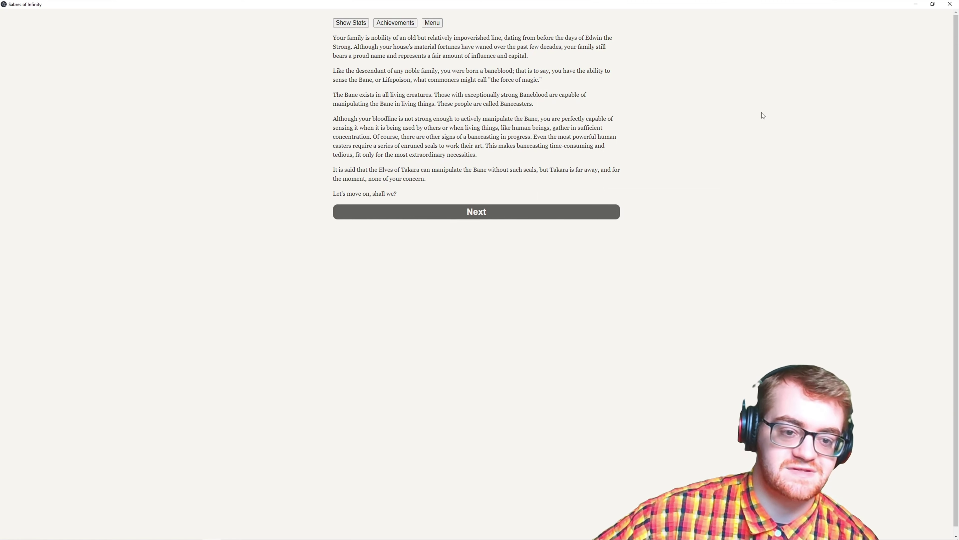
mouse_move(644, 235)
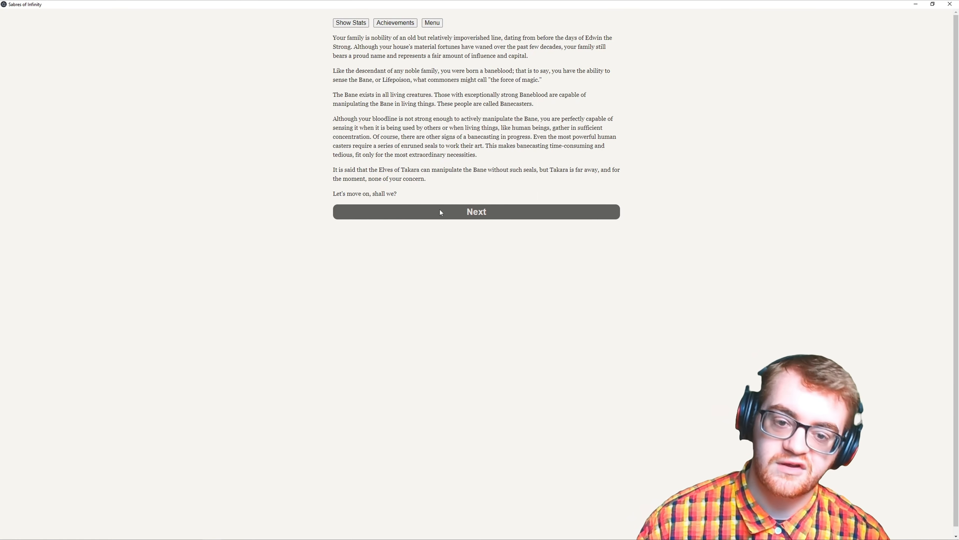
- Move on from the Bane page and choose Age 14 as the enlistment age
left_click(477, 212)
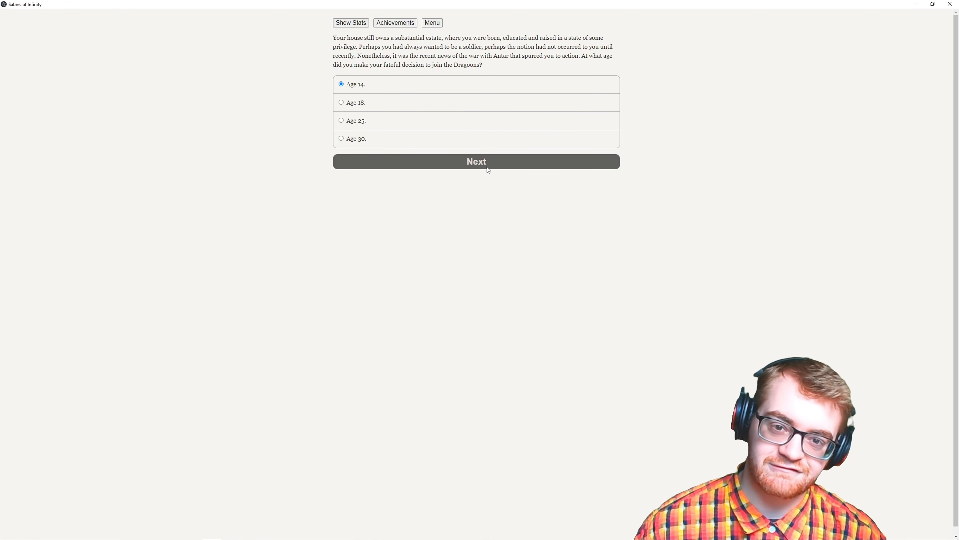
left_click(477, 161)
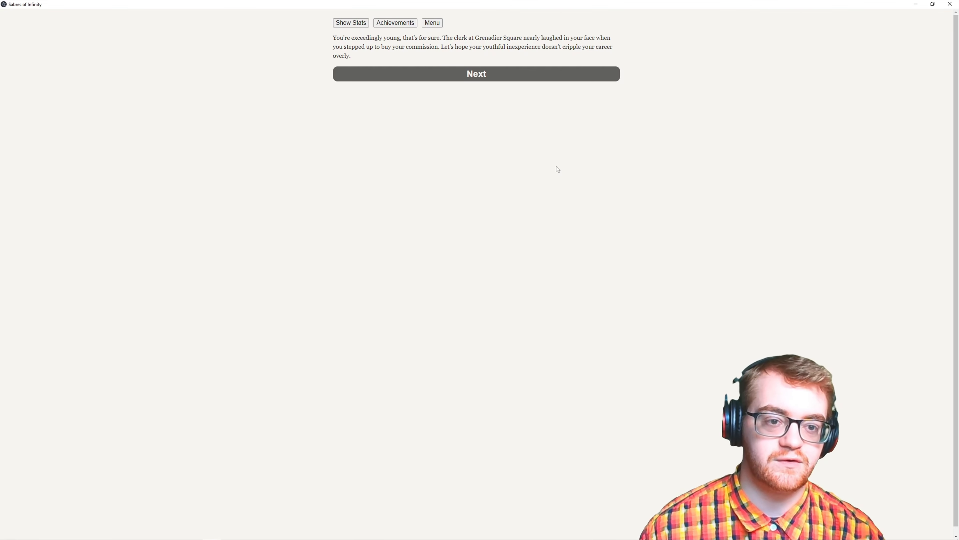
- Take the letter of credit worth a substantial sum as the family's parting gift
left_click(476, 73)
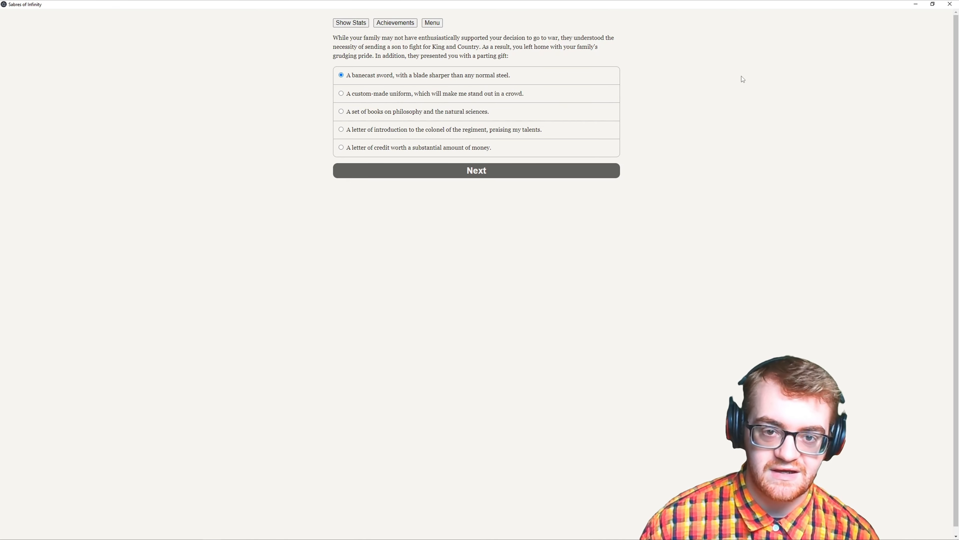
mouse_move(545, 91)
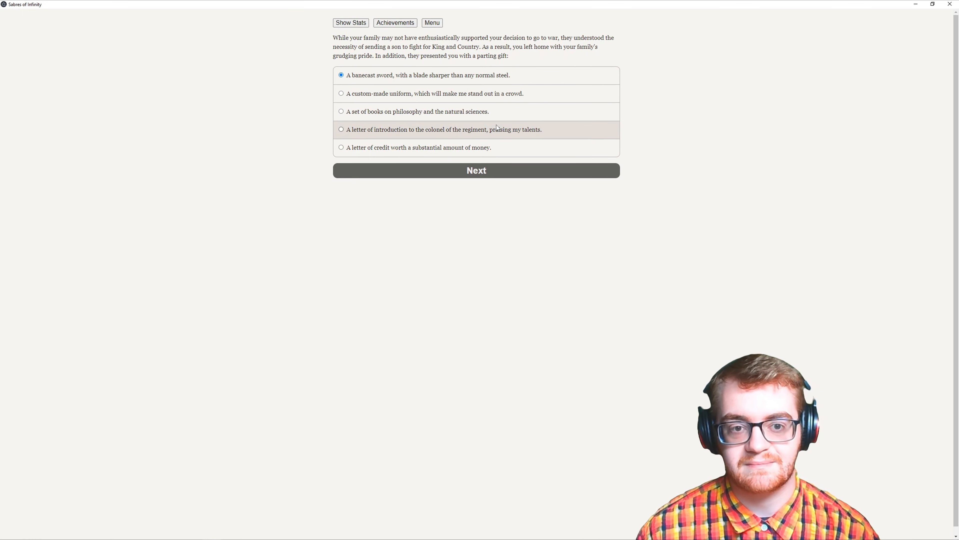
mouse_move(458, 240)
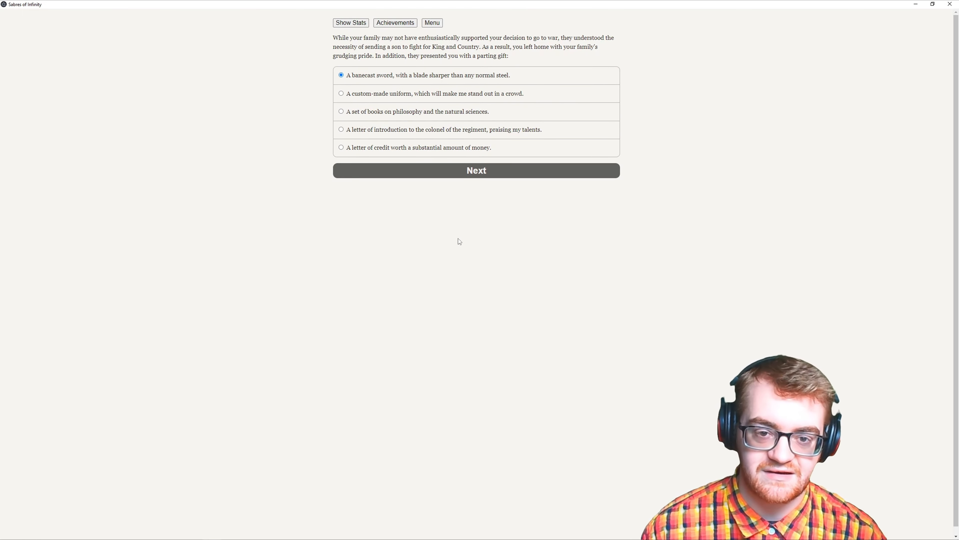
mouse_move(453, 103)
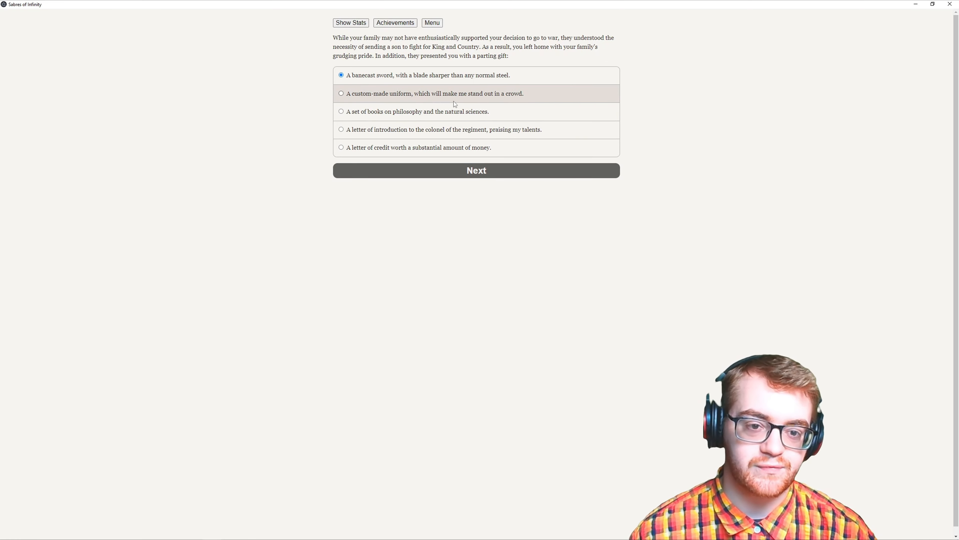
mouse_move(552, 113)
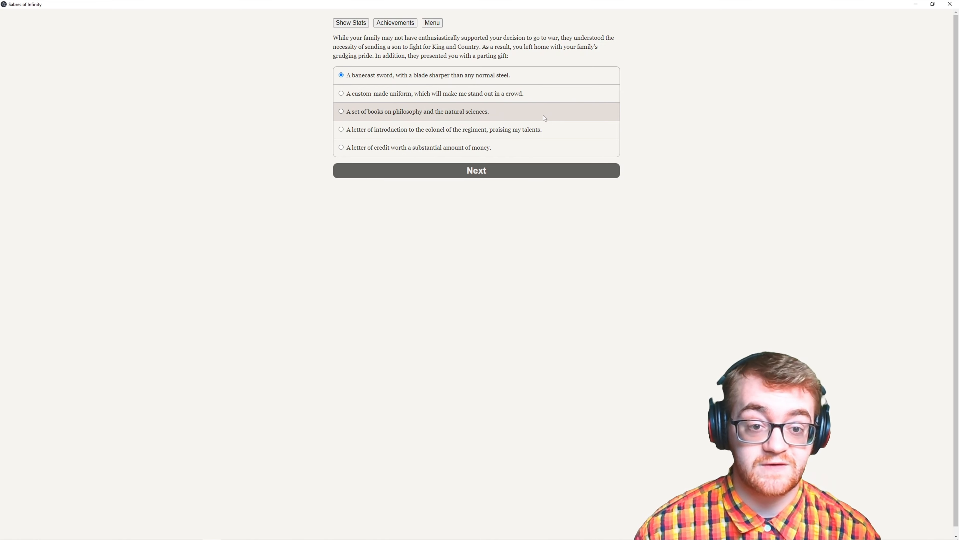
mouse_move(544, 138)
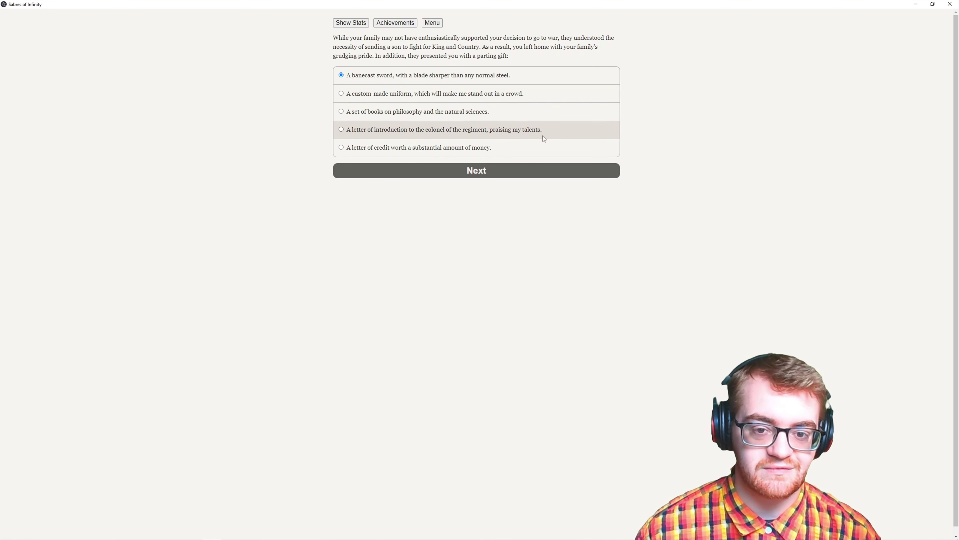
mouse_move(538, 154)
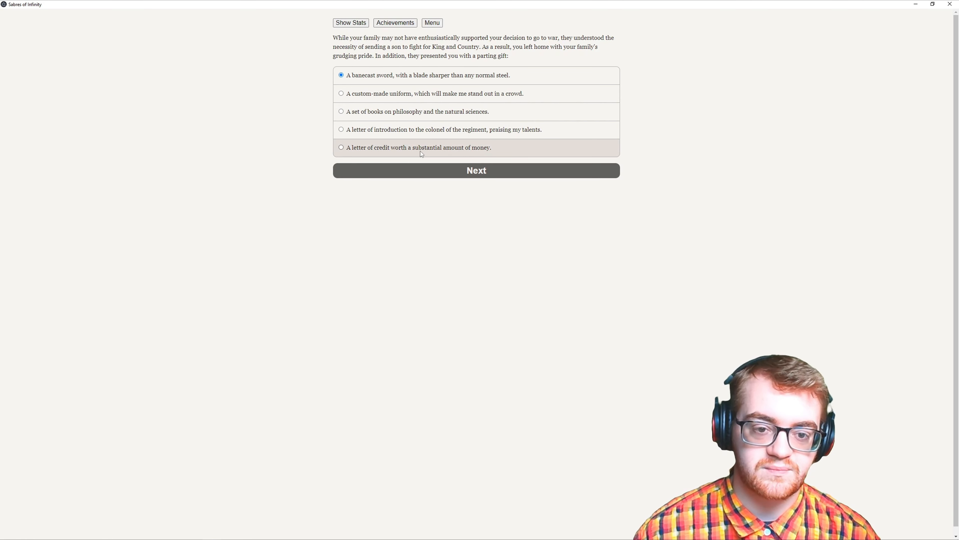
left_click(341, 147)
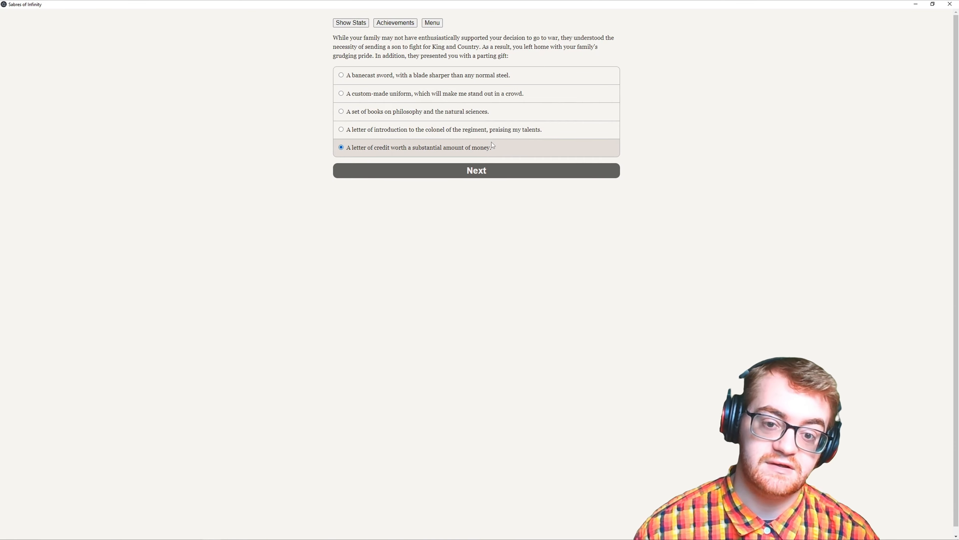
left_click(477, 170)
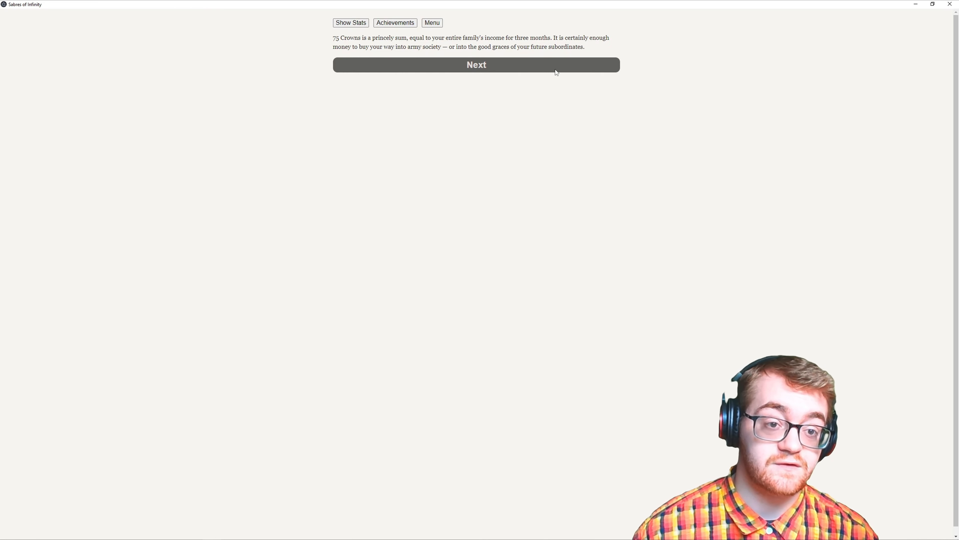
- Advance through the 75 Crowns passage, the commission story and Montez's welcome speech
left_click(476, 65)
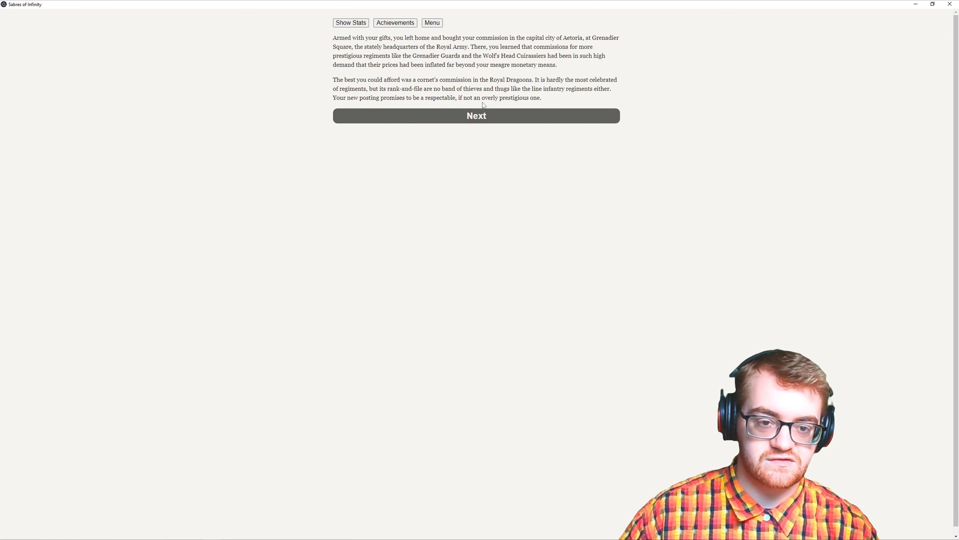
left_click(476, 116)
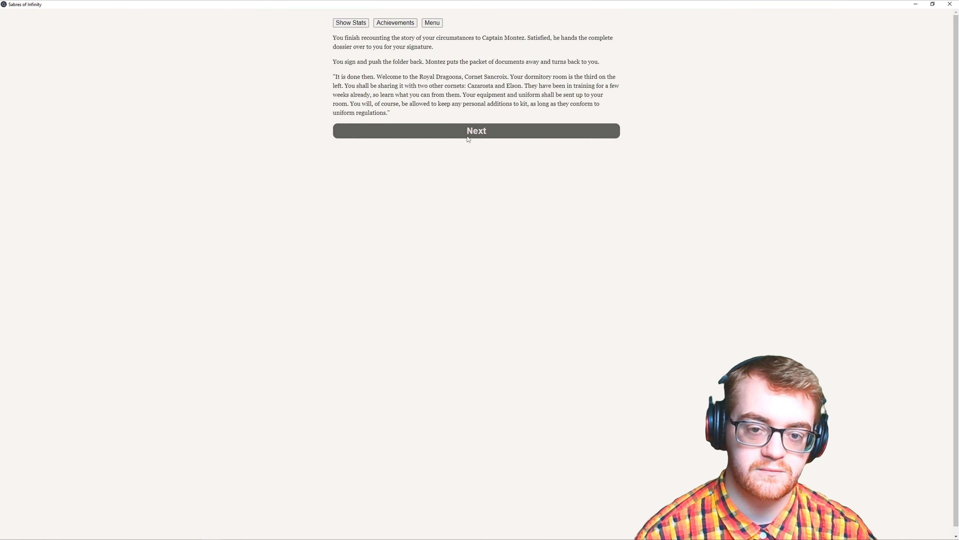
left_click(468, 136)
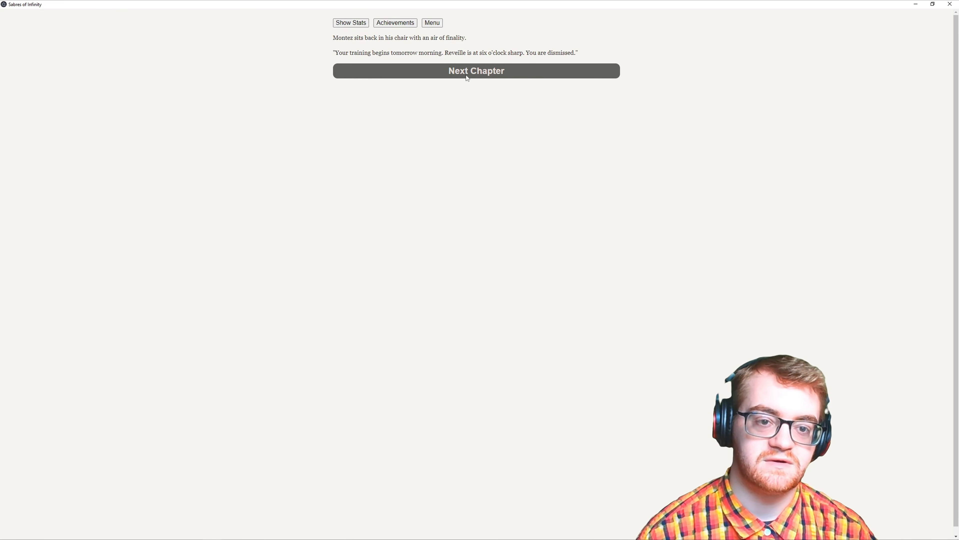
- Proceed to the next chapter and reach the progress-saved checkpoint notice
left_click(467, 75)
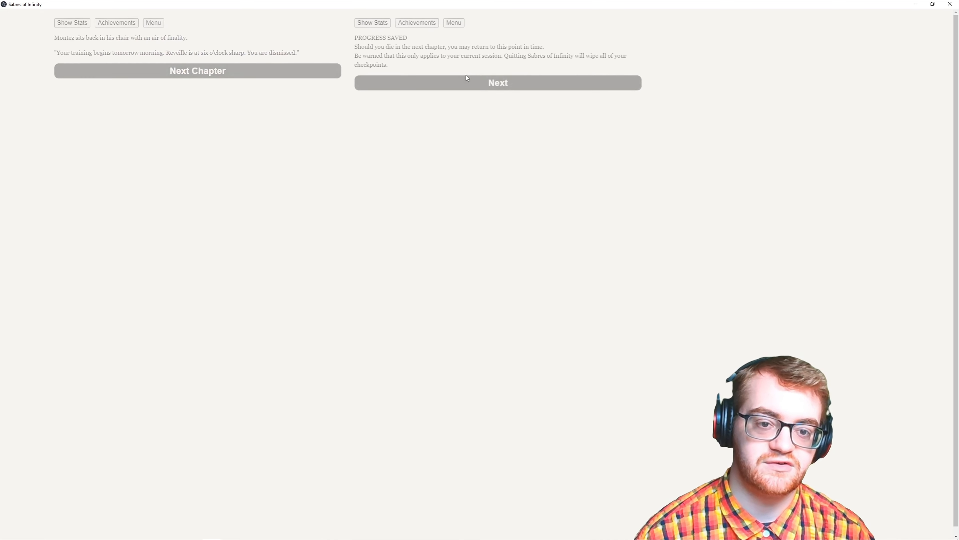
left_click(198, 71)
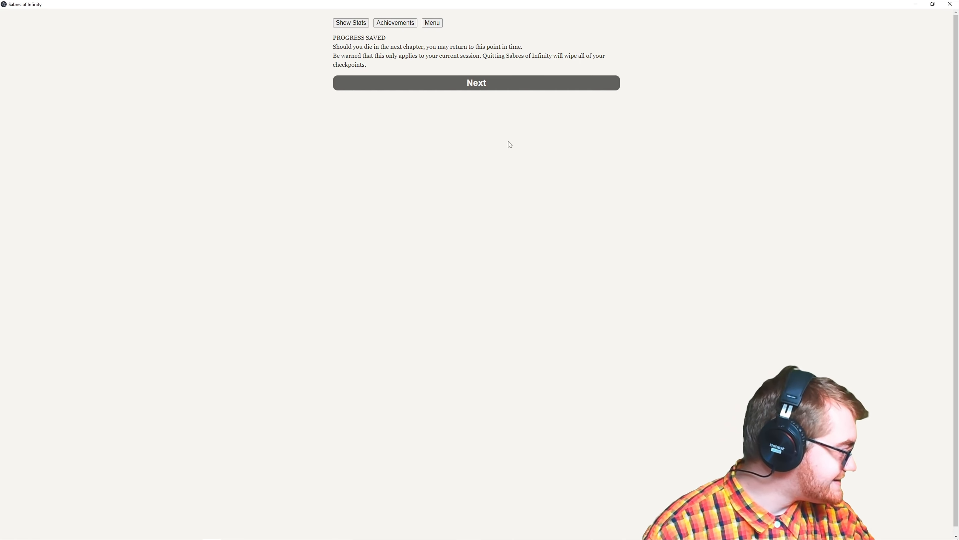
mouse_move(505, 72)
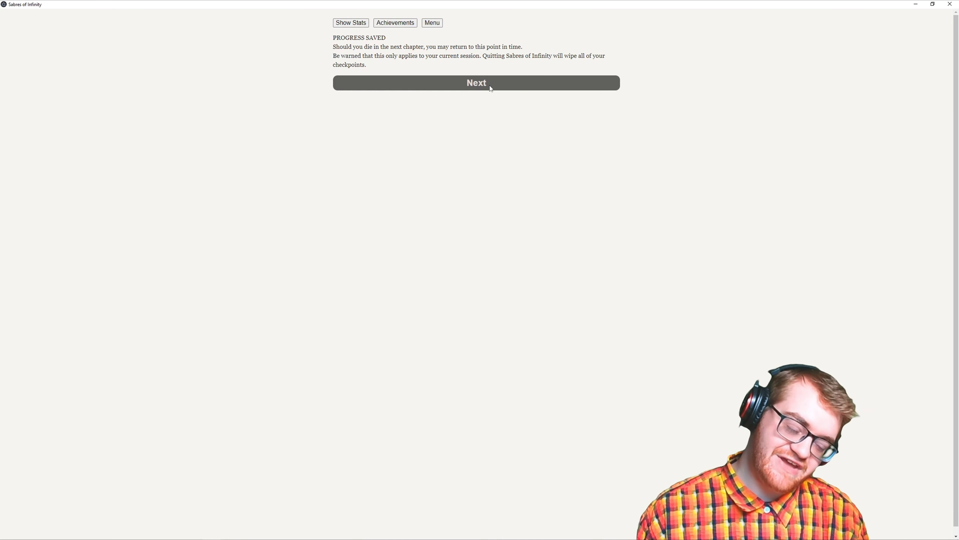
- Start Chapter I and reply 'Cornet Alaric d'al Sancroix, at your service.' to the boy
left_click(489, 82)
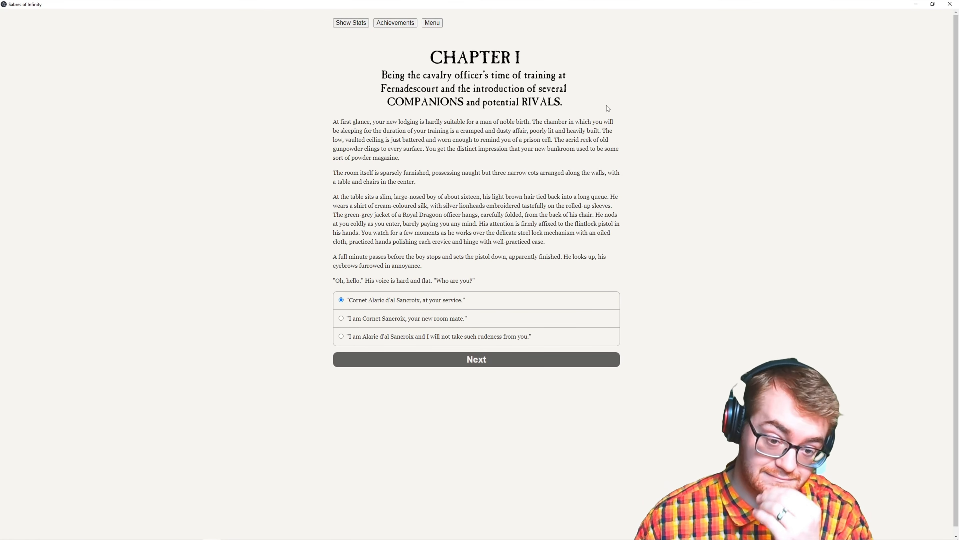
mouse_move(605, 160)
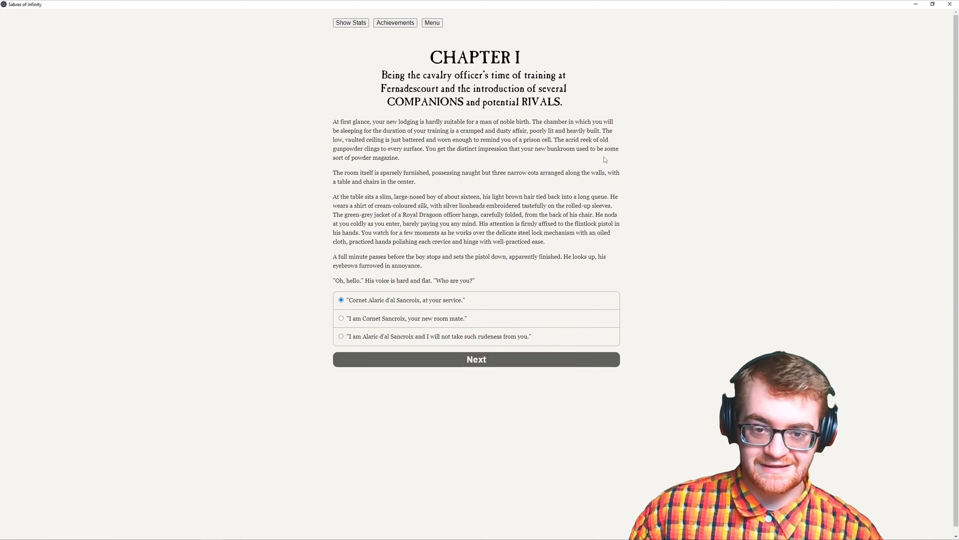
mouse_move(617, 161)
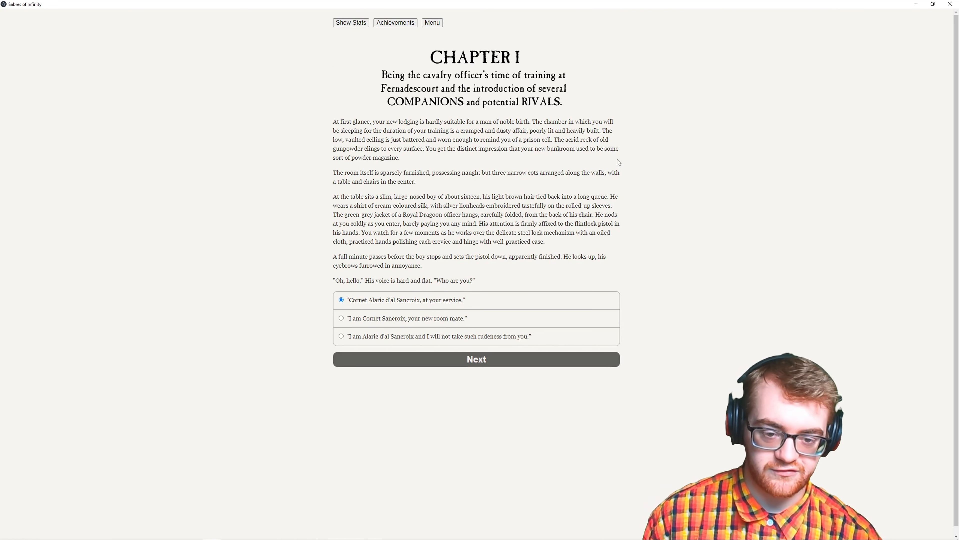
mouse_move(468, 335)
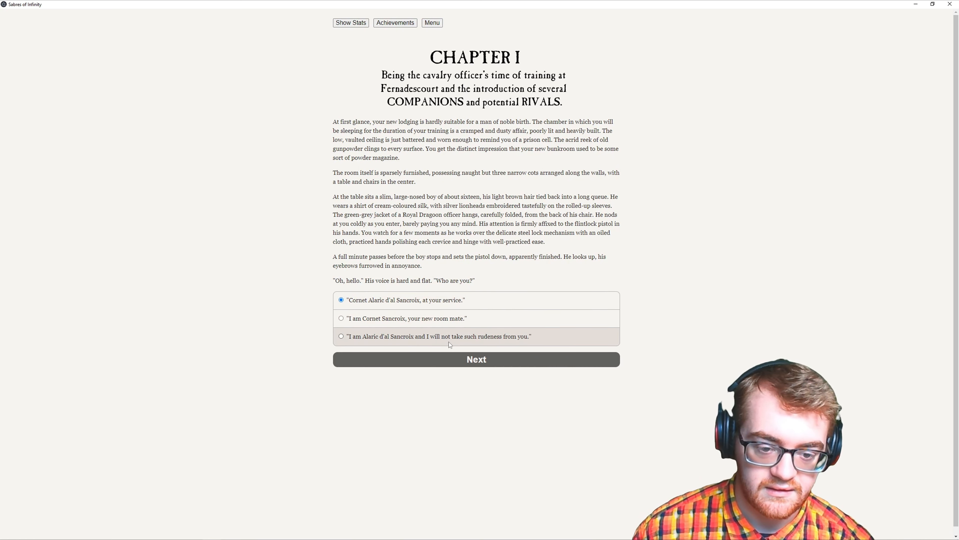
left_click(341, 319)
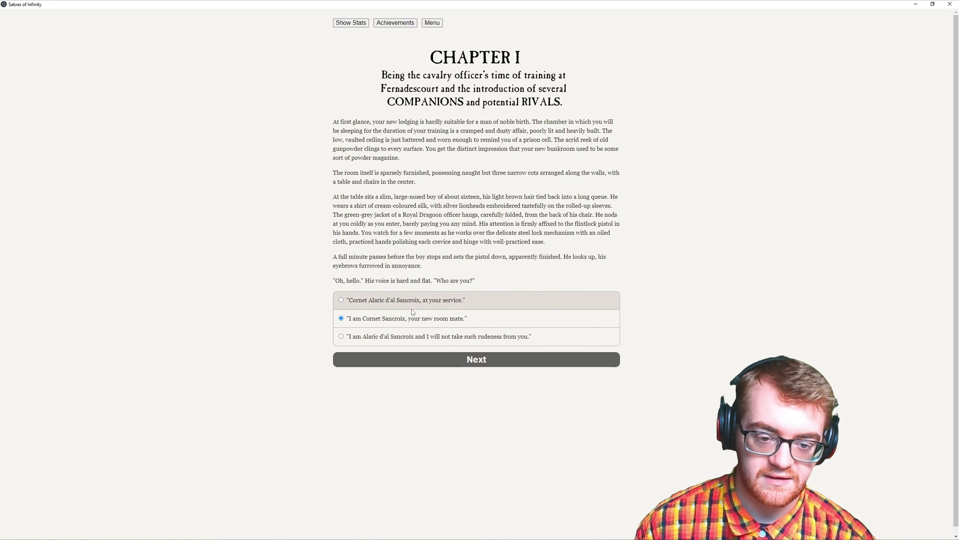
left_click(341, 300)
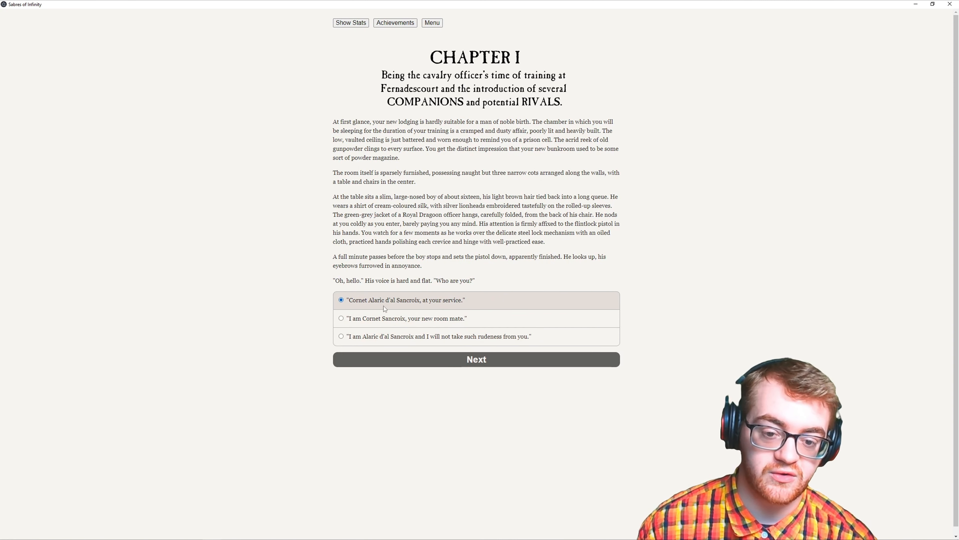
mouse_move(484, 318)
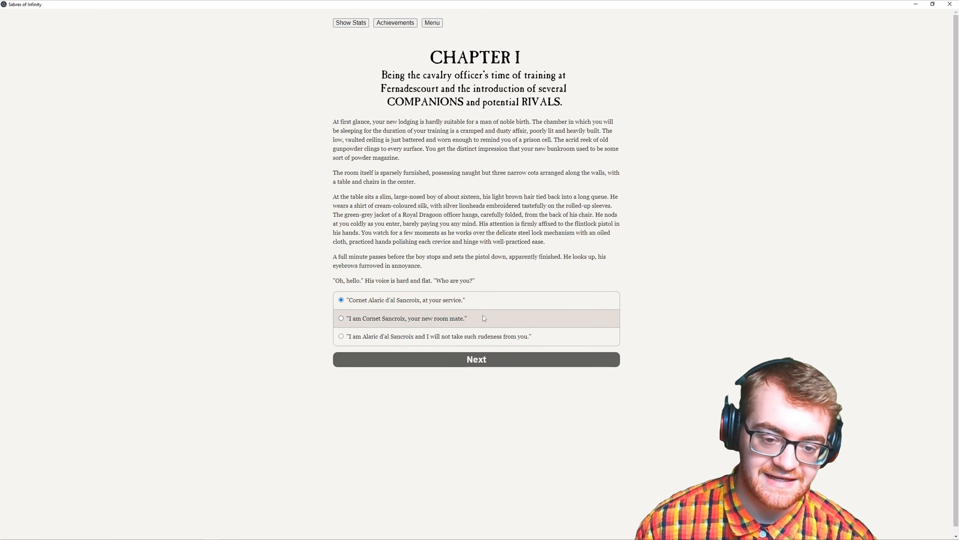
left_click(477, 360)
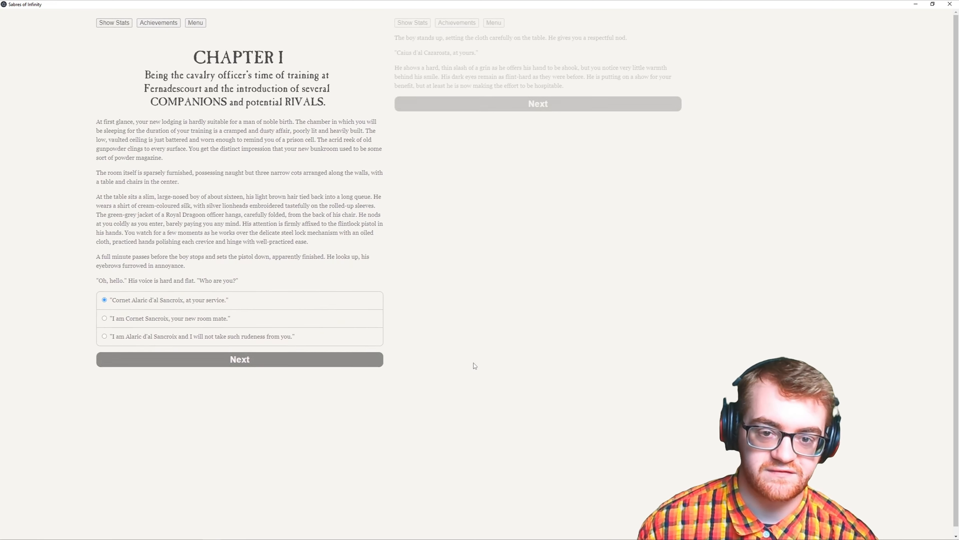
- Continue past Cazarosta's greeting until Lord Davis d'al Elson enters the bunkroom
left_click(240, 360)
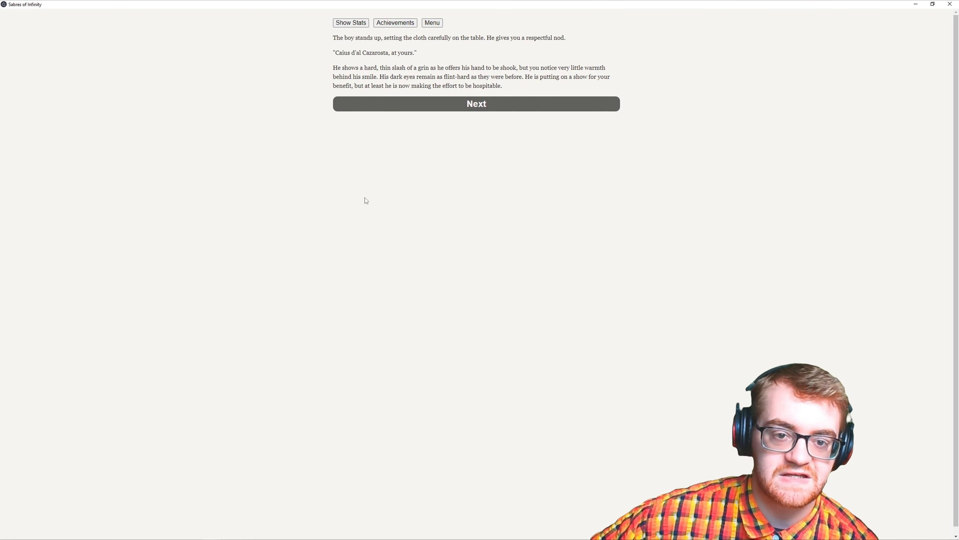
mouse_move(515, 102)
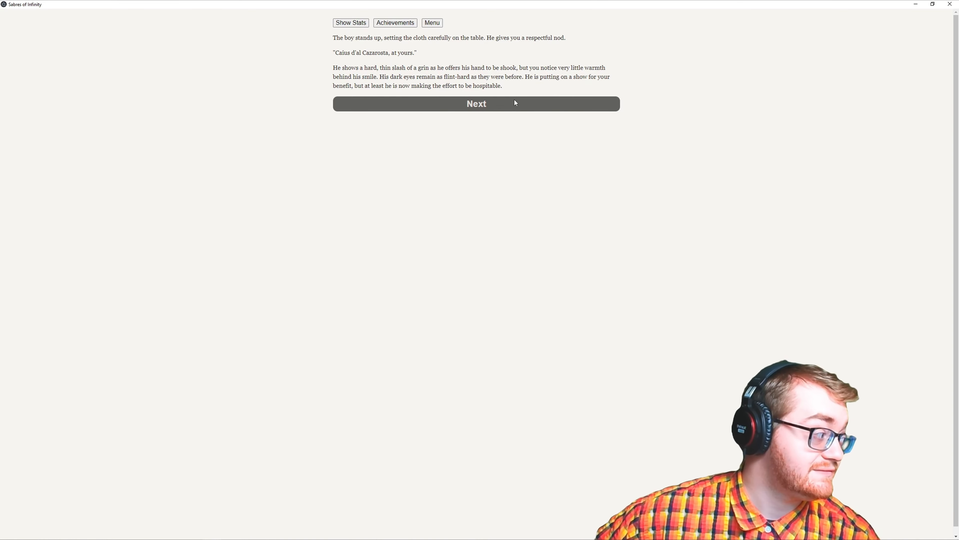
left_click(477, 104)
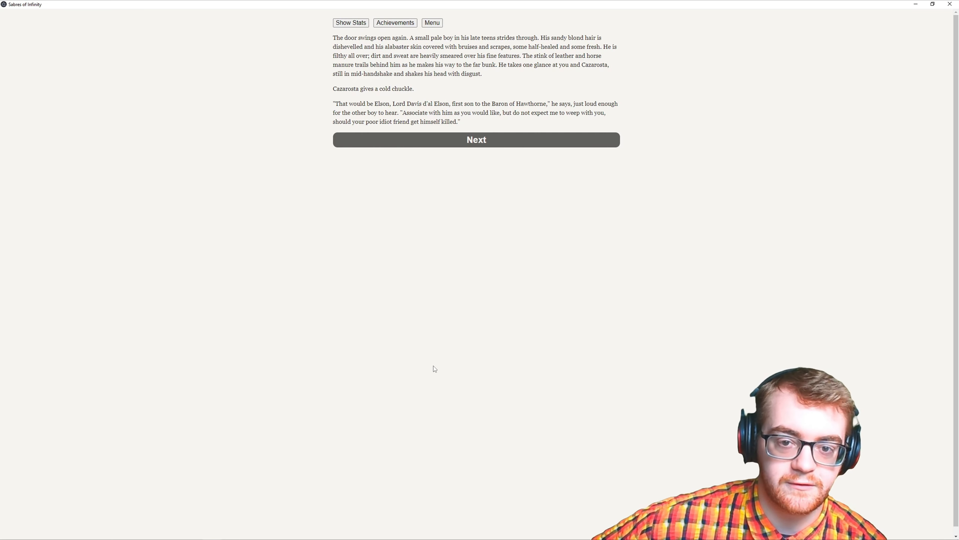
mouse_move(519, 147)
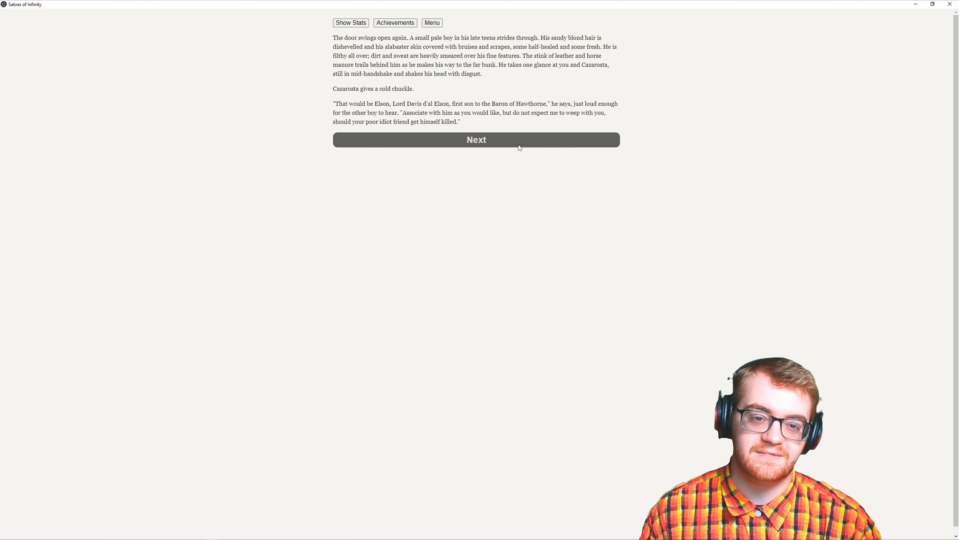
- Move past the remarks about Elson and select excusing yourself to sleep before training
left_click(476, 140)
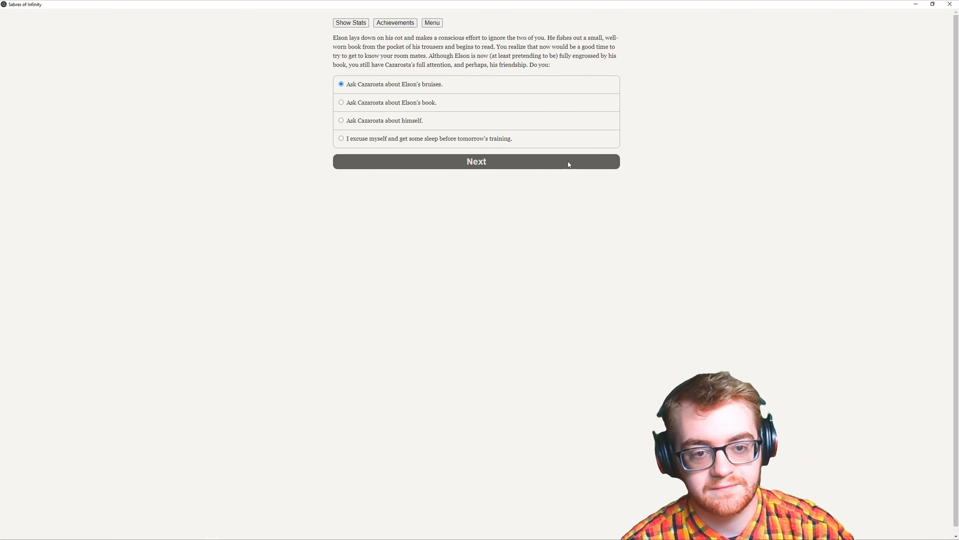
left_click(341, 138)
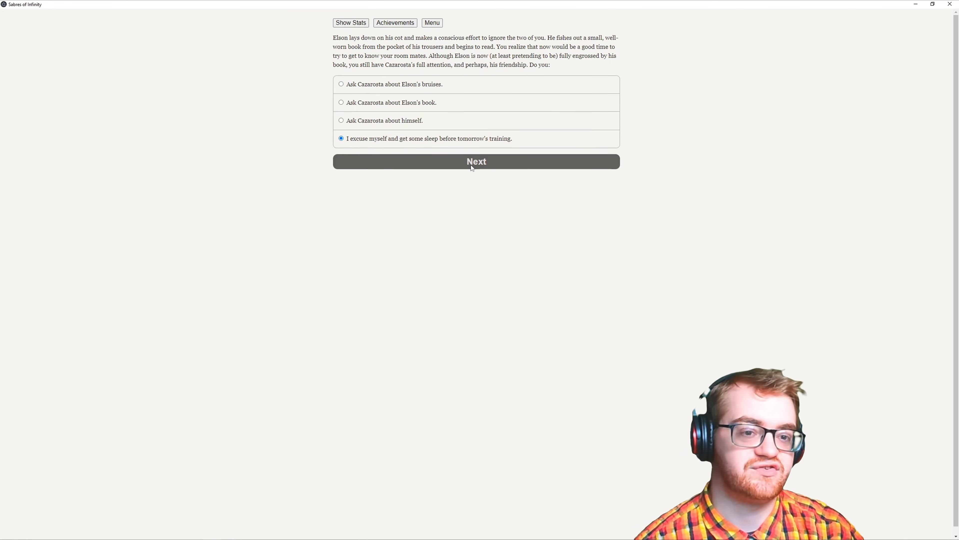
- Confirm going to sleep and continue to the sergeant's morning wake-up knock
left_click(477, 161)
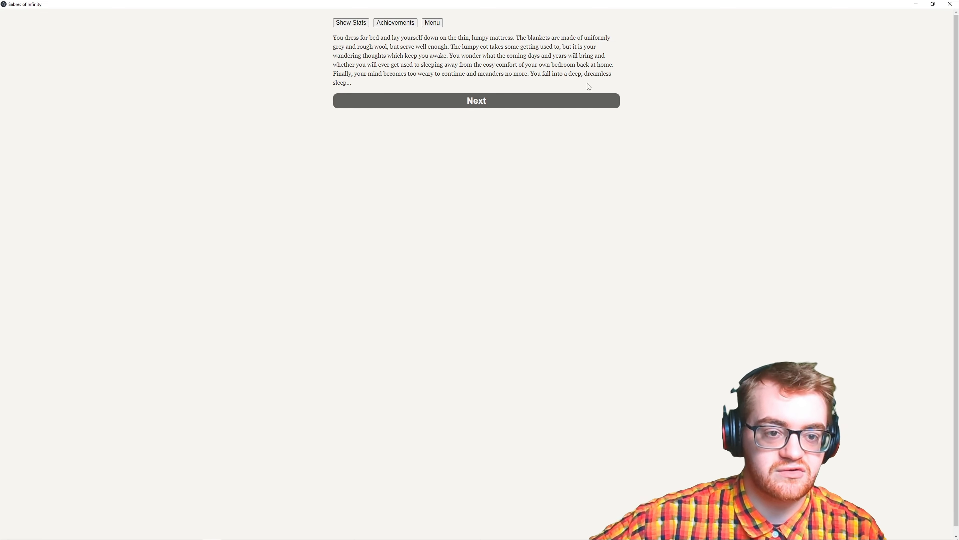
mouse_move(571, 113)
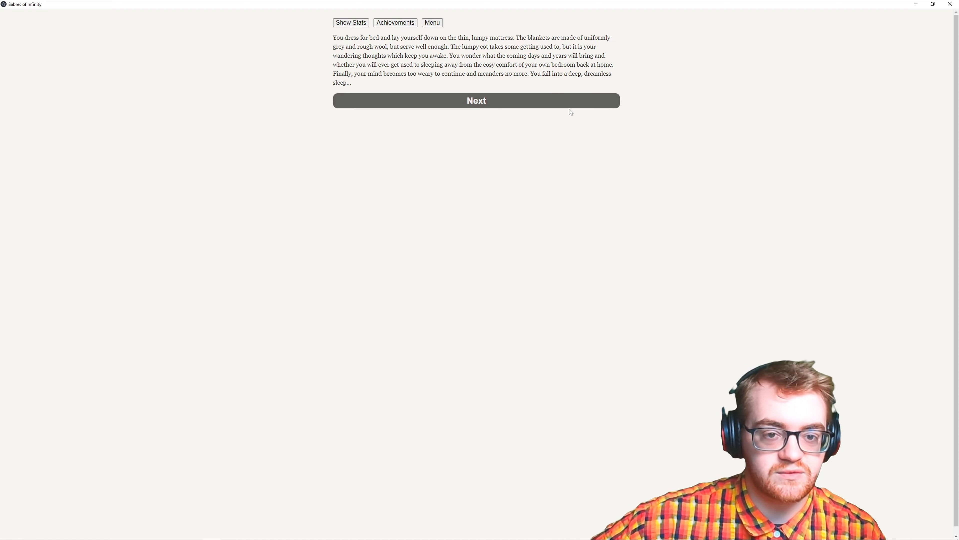
left_click(476, 101)
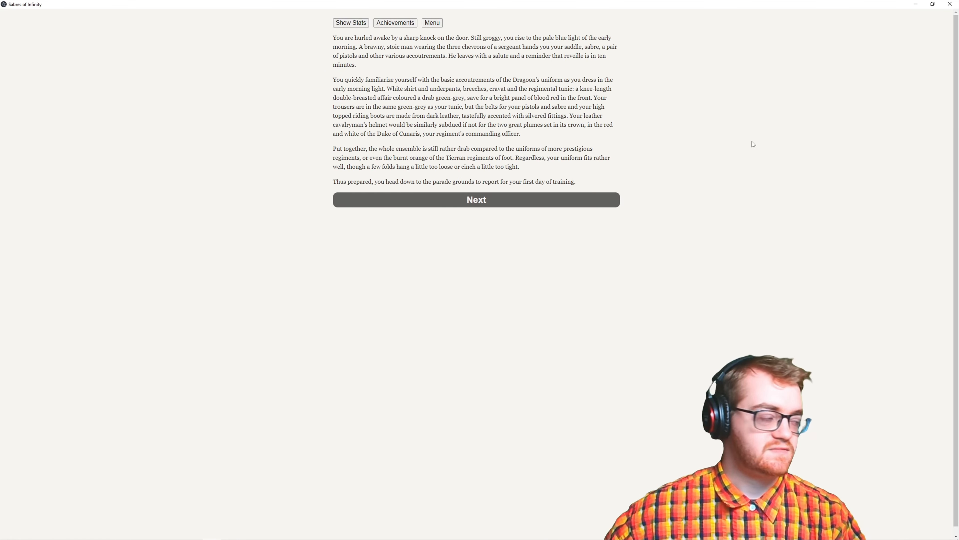